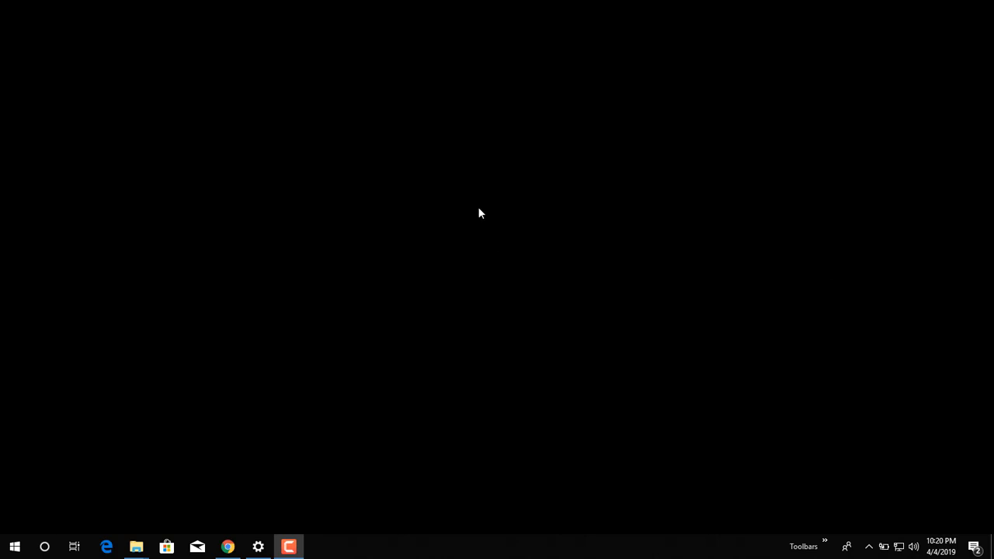
# - Bring up File Explorer's jump list of pinned and frequent folders from the taskbar
pyautogui.rightClick(137, 546)
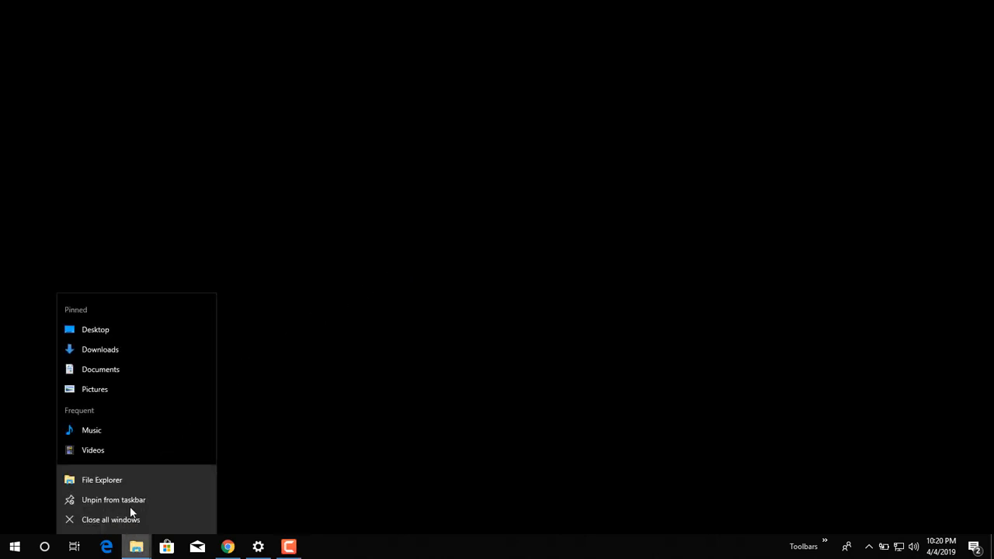
# - Start a new File Explorer window at This PC and browse into Profile (B:) down to Roaming
pyautogui.click(102, 478)
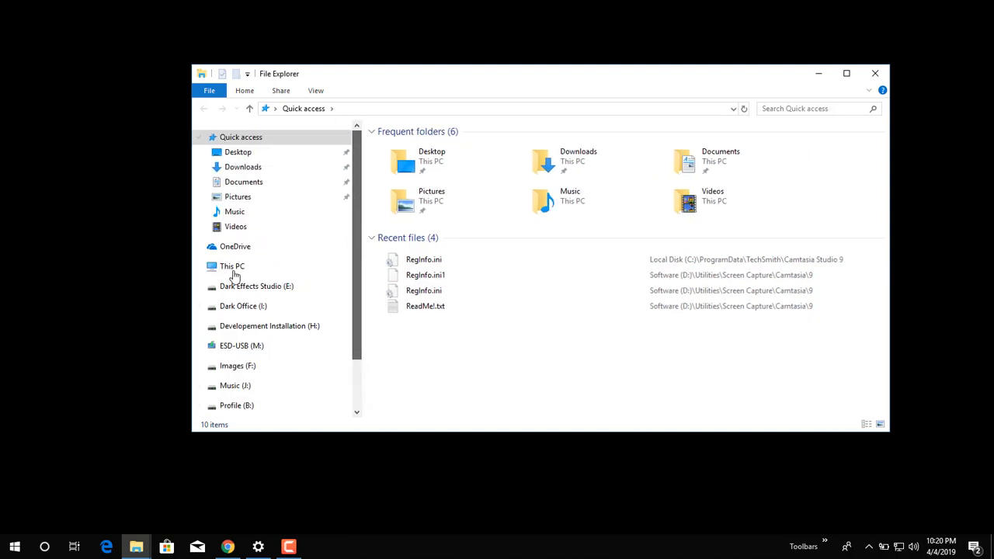
pyautogui.click(232, 265)
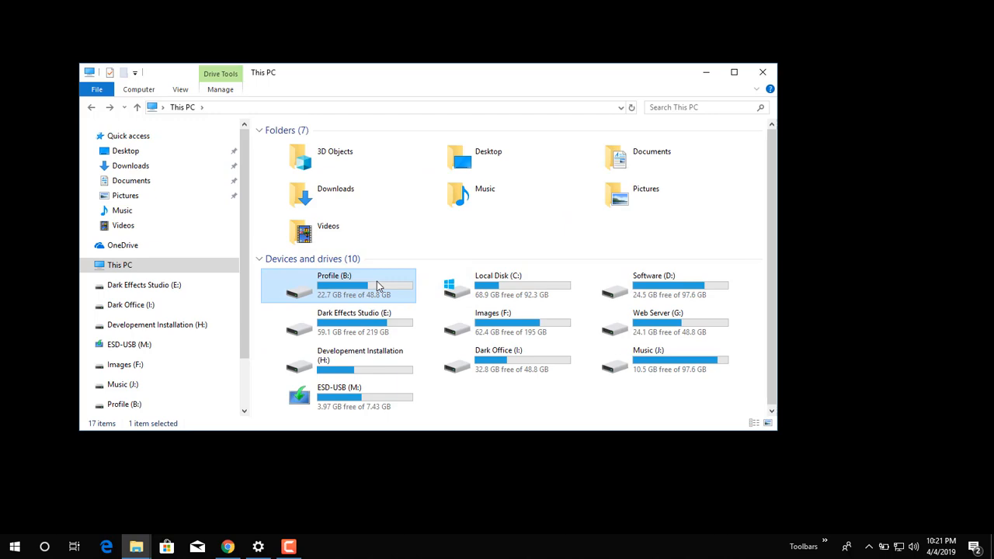
pyautogui.doubleClick(333, 286)
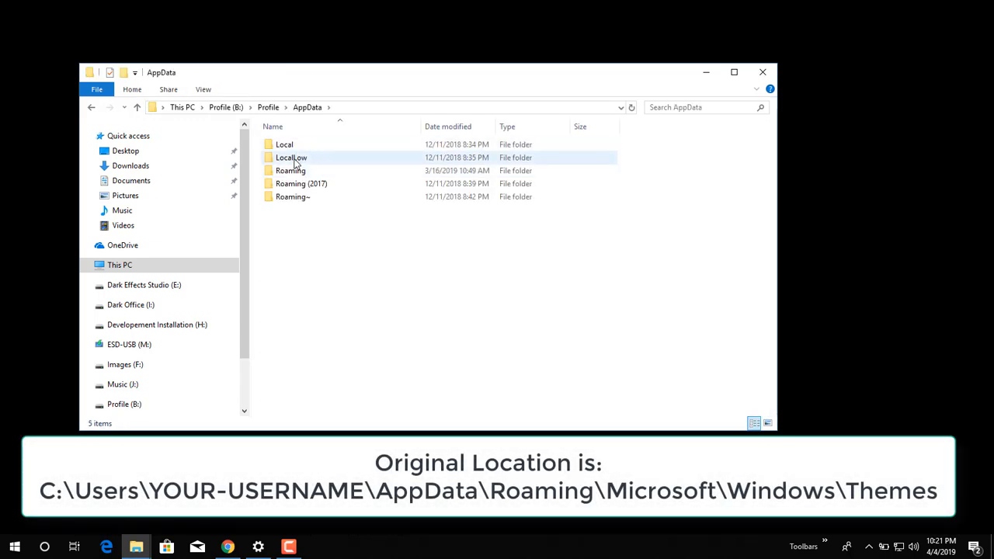
pyautogui.doubleClick(290, 169)
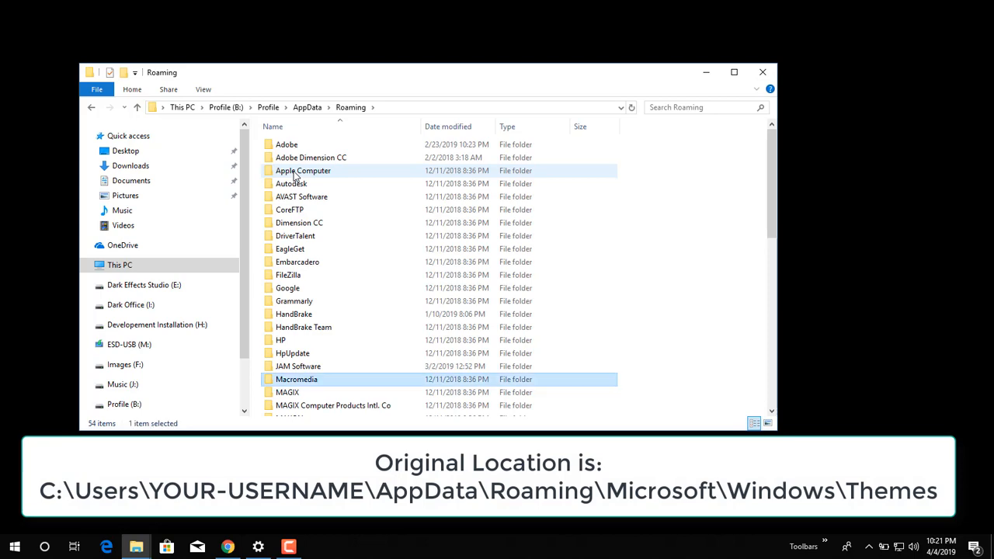
# - Continue through Microsoft and Windows into the Themes folder holding TranscodedWallpaper.old
pyautogui.scroll(-3)
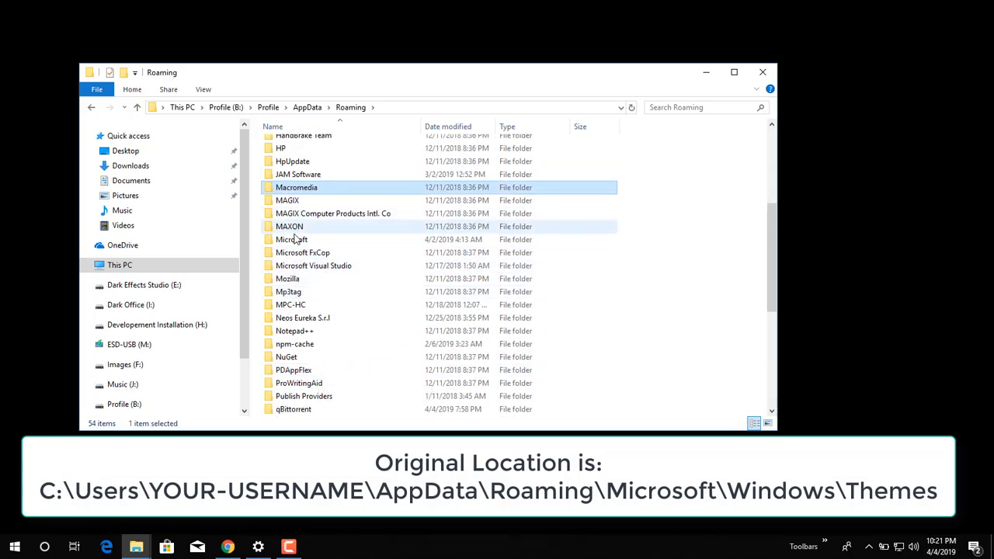
pyautogui.doubleClick(292, 239)
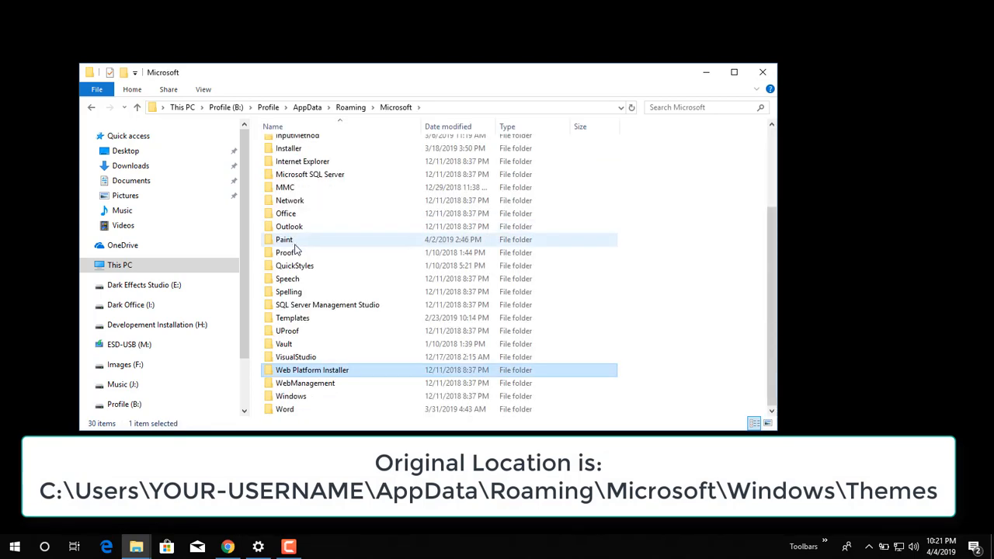
pyautogui.doubleClick(290, 396)
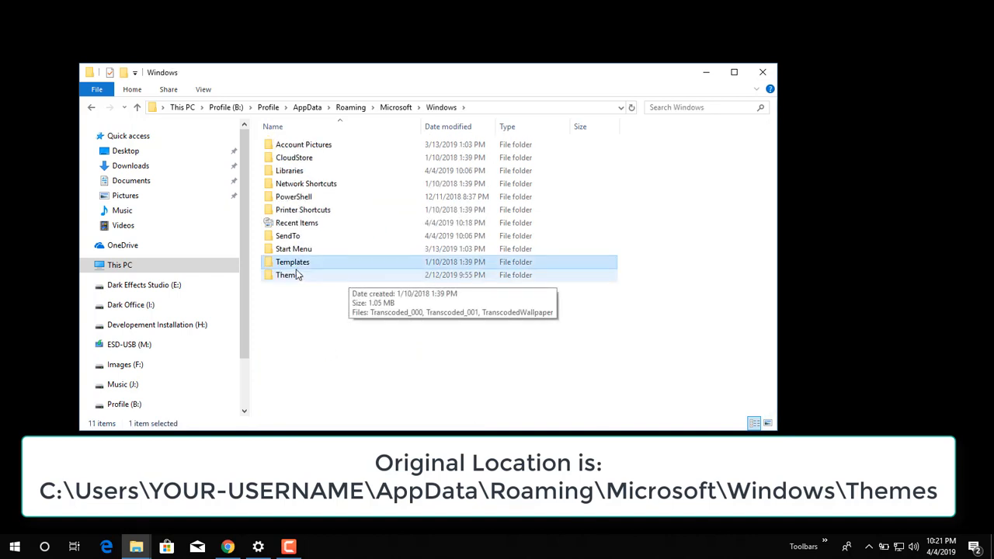
pyautogui.doubleClick(288, 275)
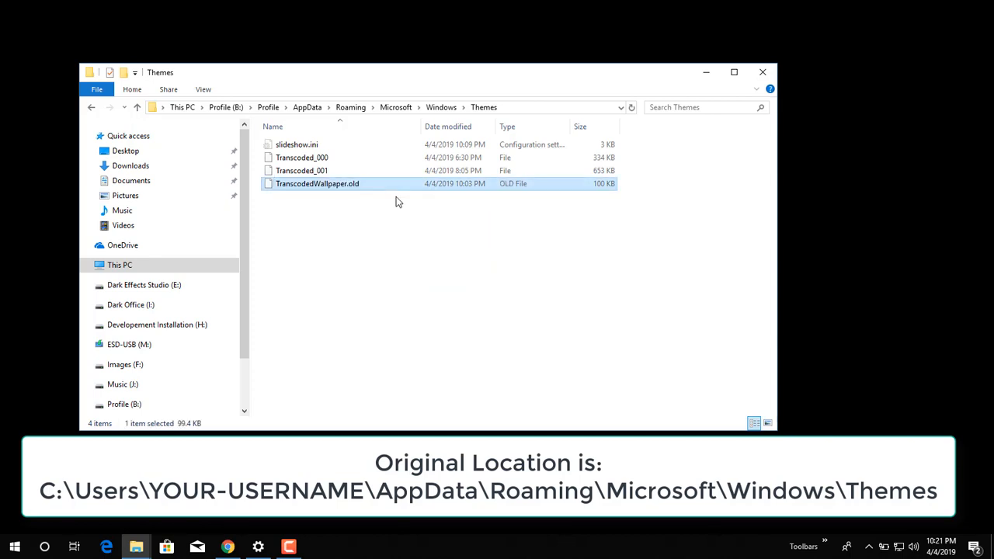
pyautogui.moveTo(387, 236)
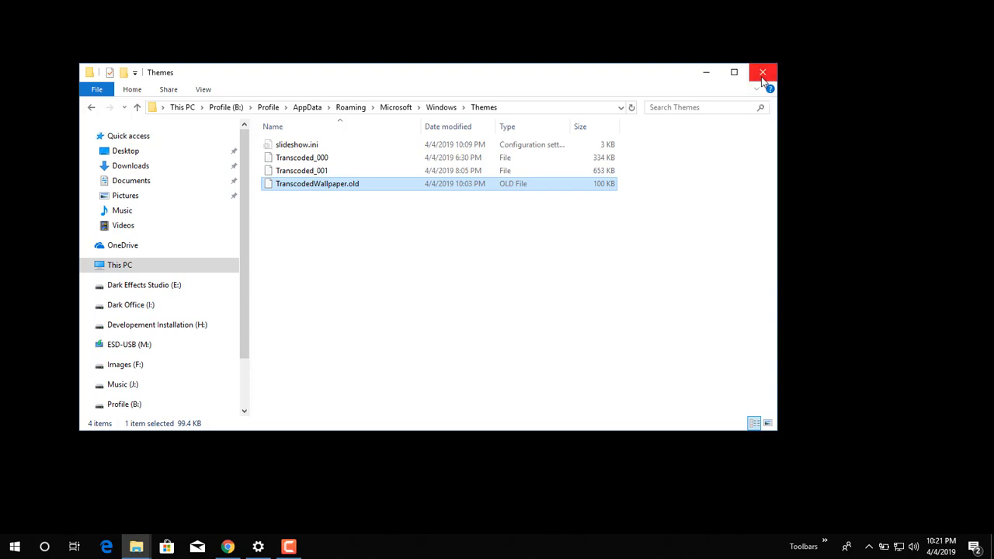
# - Close the Themes folder window, leaving the desktop with its beach wallpaper
pyautogui.click(761, 72)
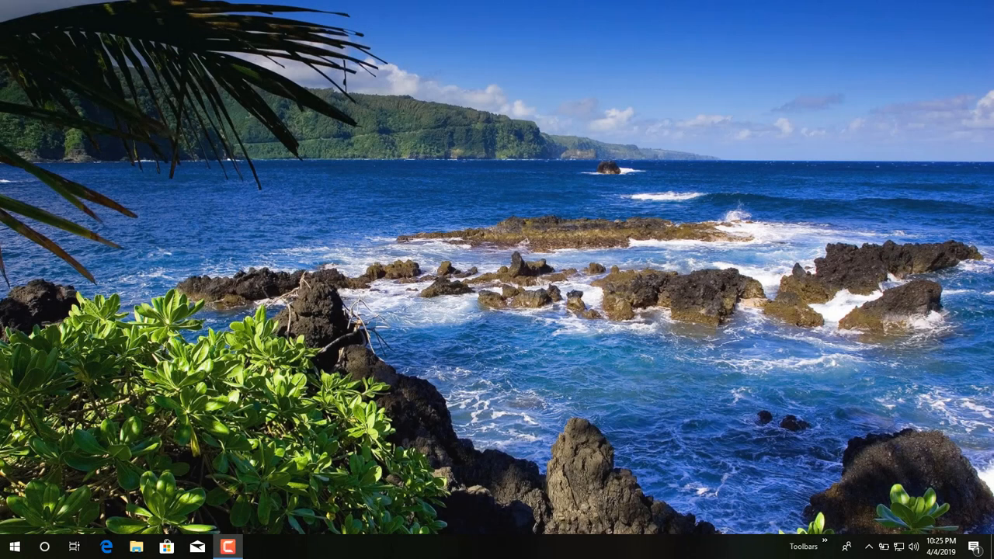